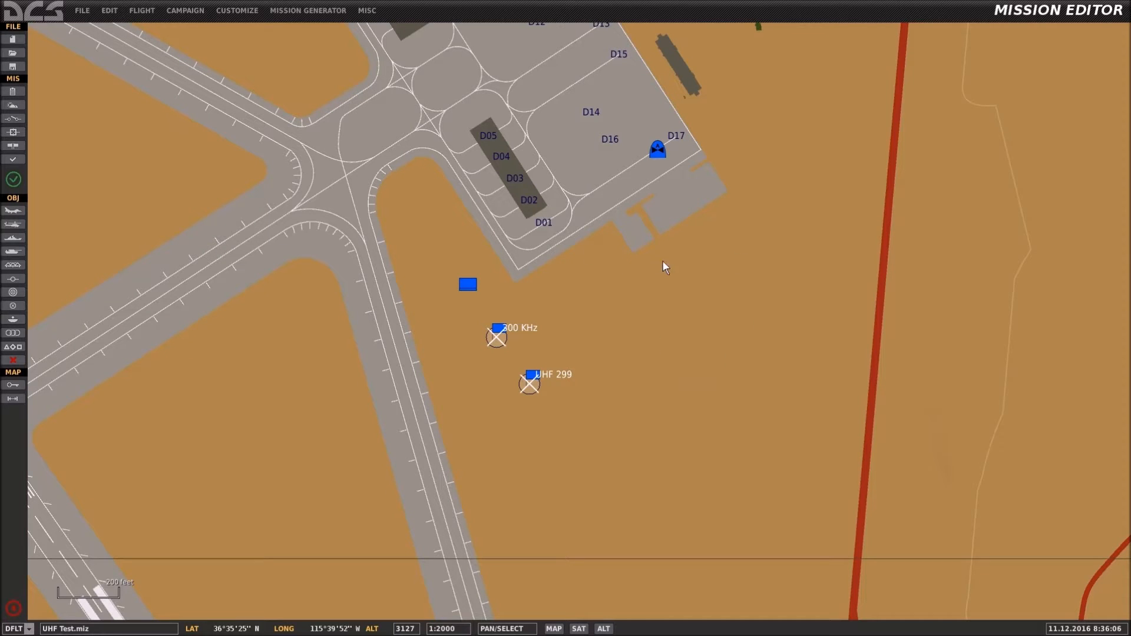
pyautogui.moveTo(611, 233)
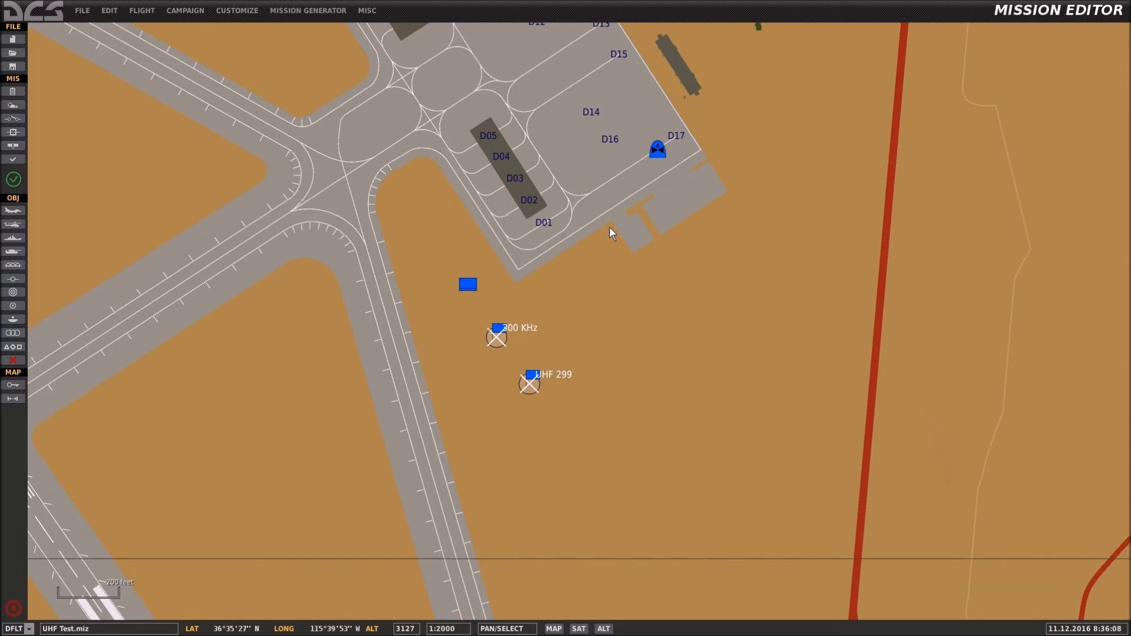
pyautogui.moveTo(629, 243)
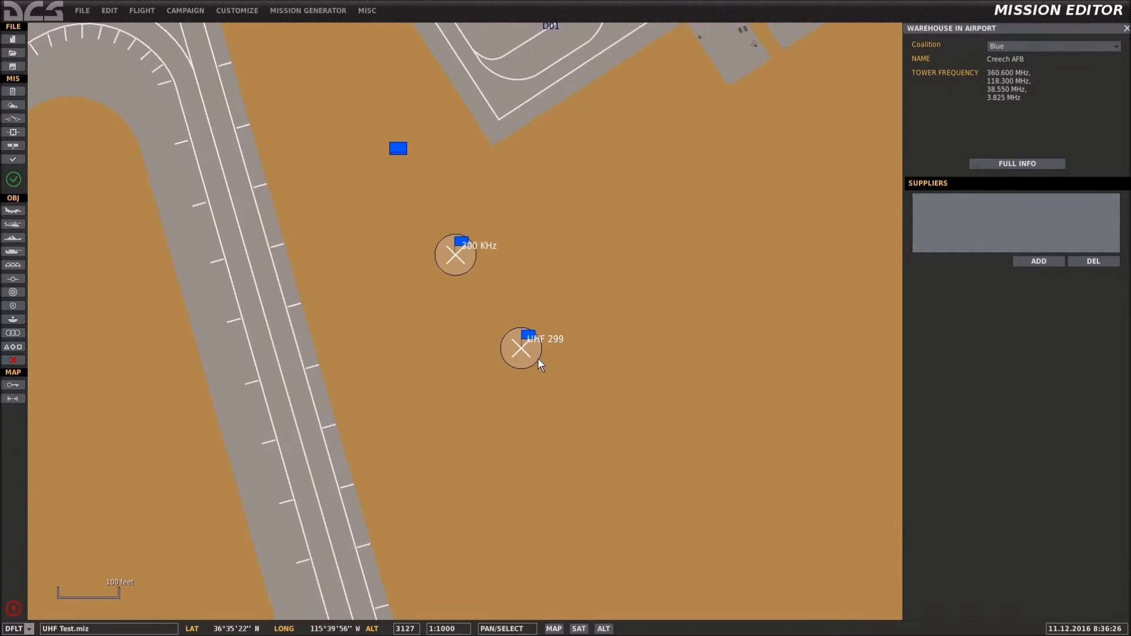
# Show the UHF 299 trigger zone's properties (radius 10) on the map.
pyautogui.click(520, 349)
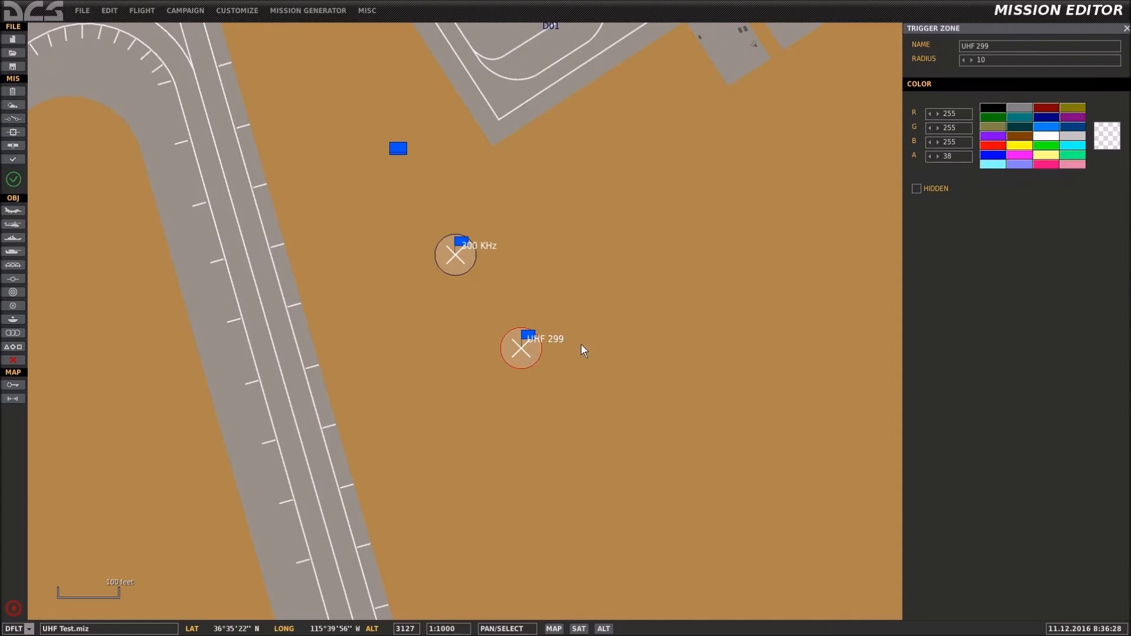
pyautogui.moveTo(850, 243)
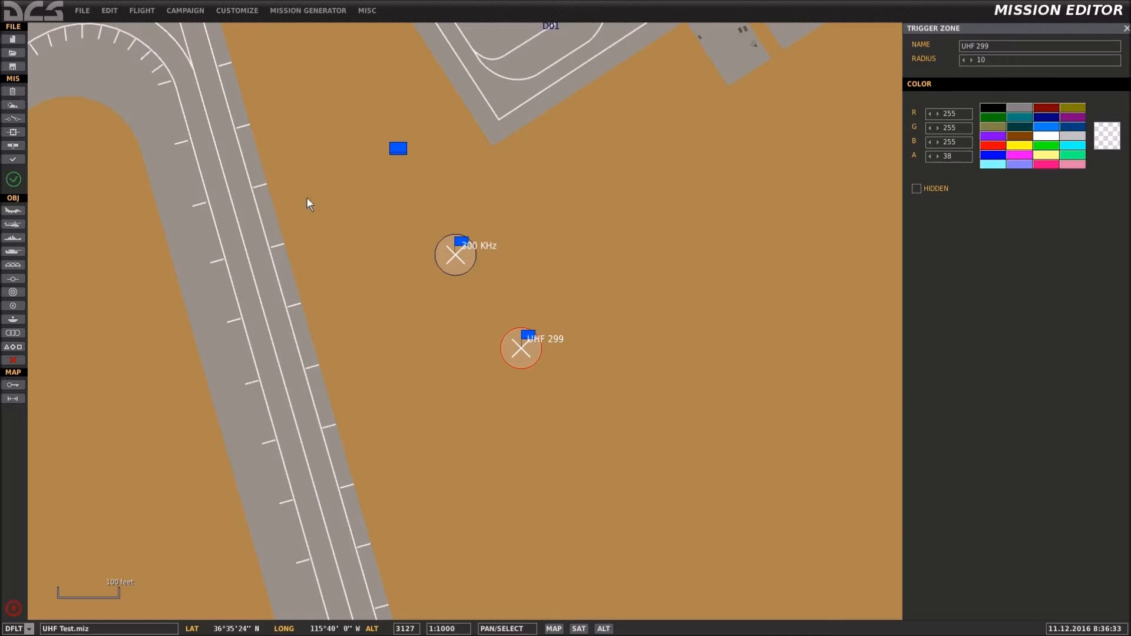
pyautogui.moveTo(13, 121)
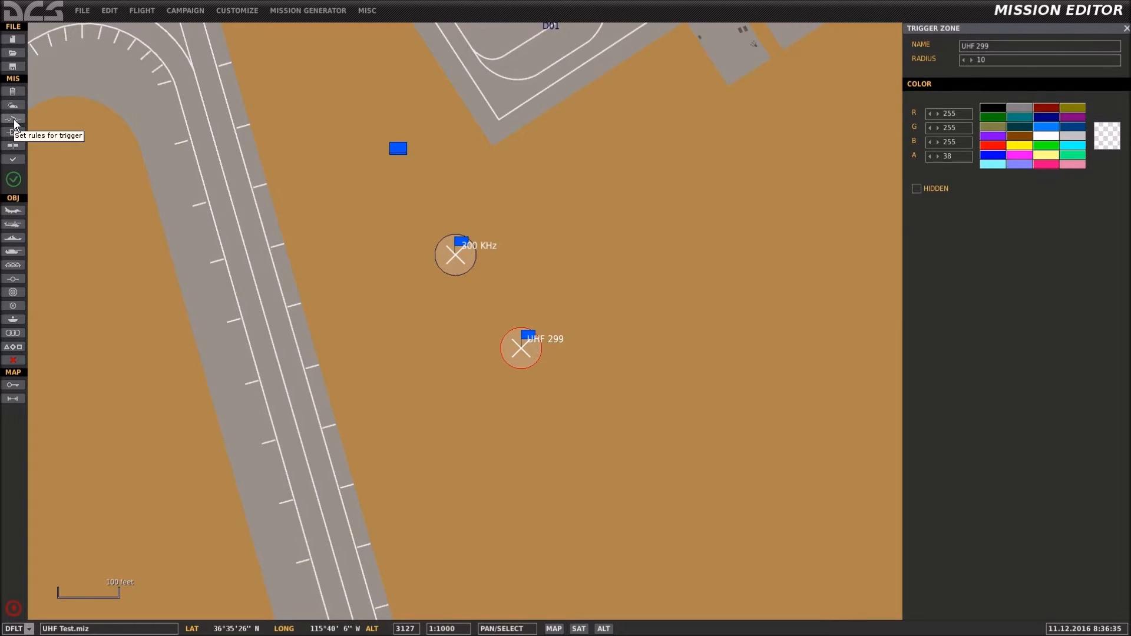
# Inspect the mission-start trigger's first radio transmission: 299000 kHz AM, looping, zone UHF 299, power 1.
pyautogui.click(13, 120)
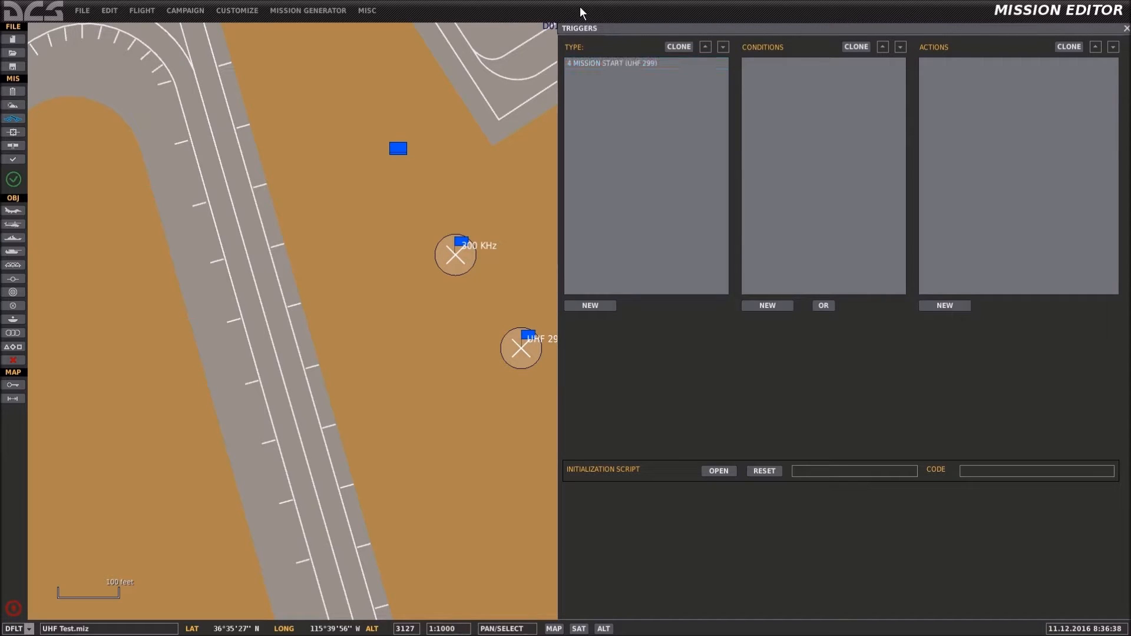
pyautogui.click(641, 63)
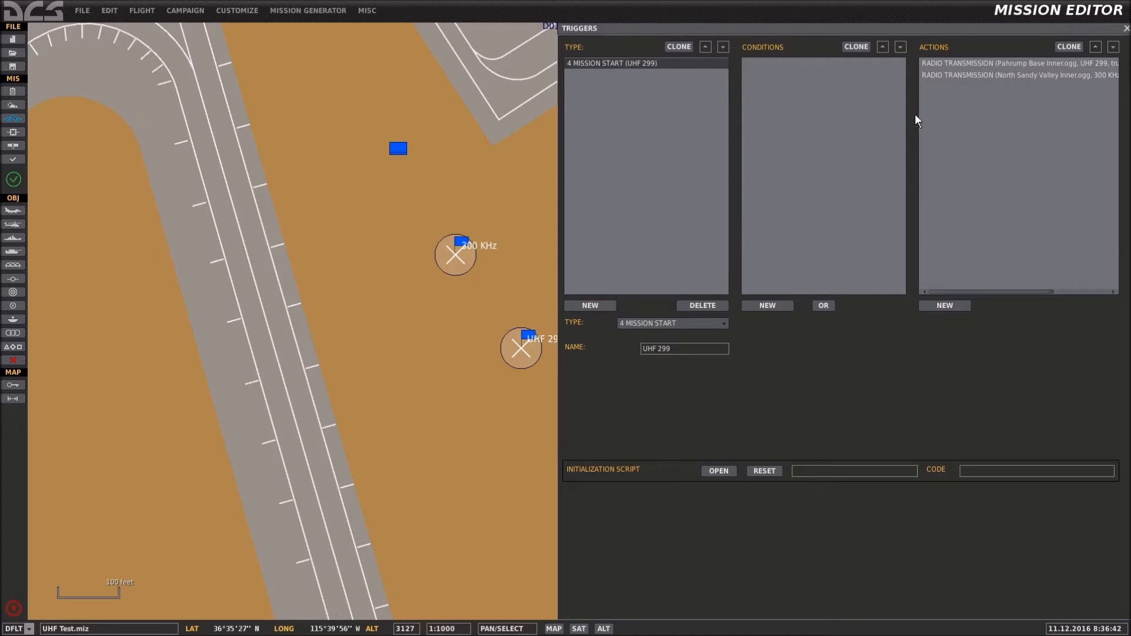
pyautogui.click(1017, 62)
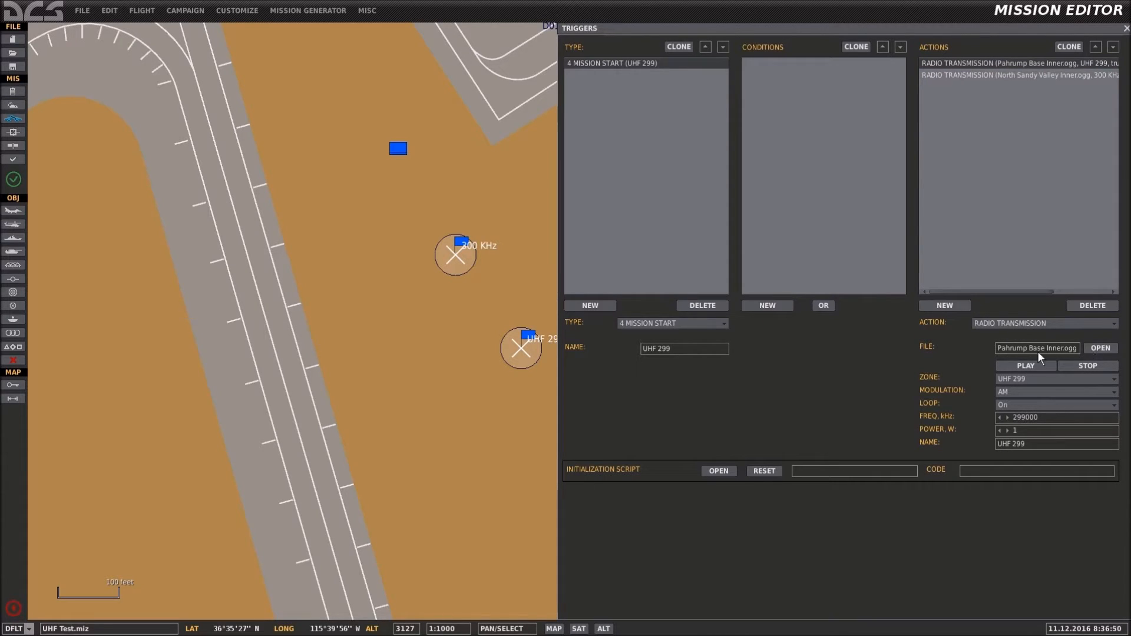
pyautogui.moveTo(1098, 382)
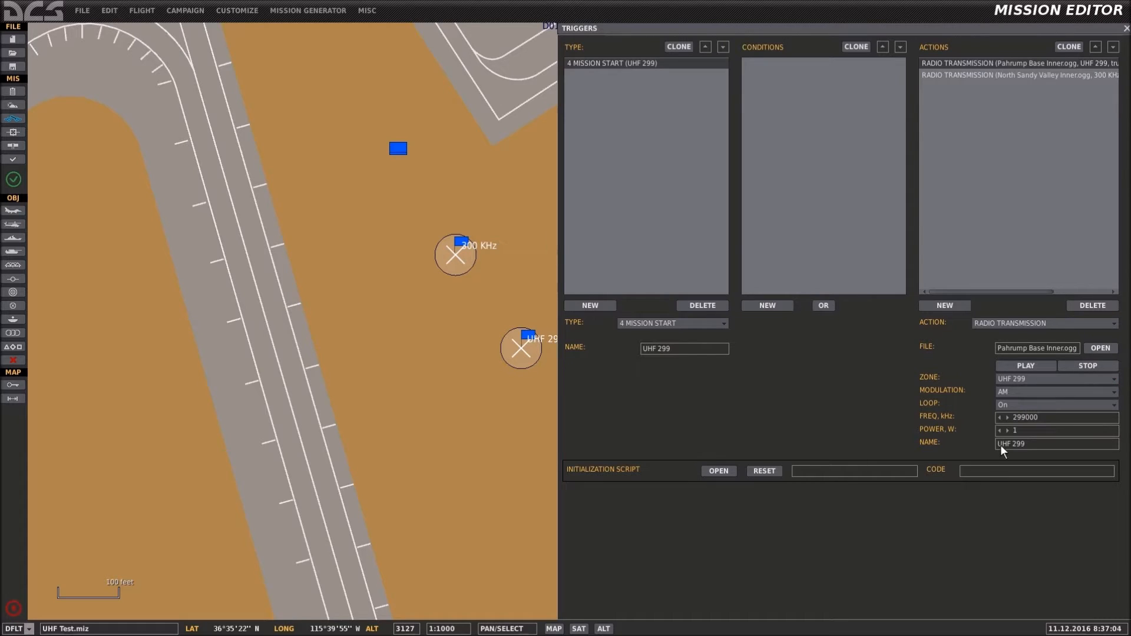
pyautogui.moveTo(1061, 403)
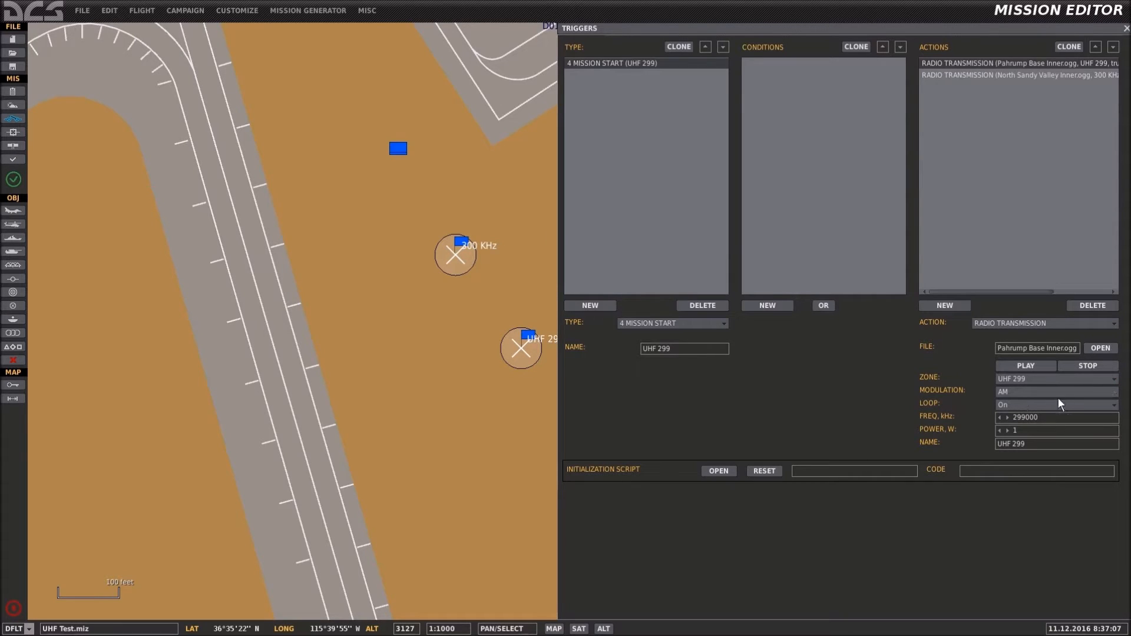
pyautogui.moveTo(1012, 404)
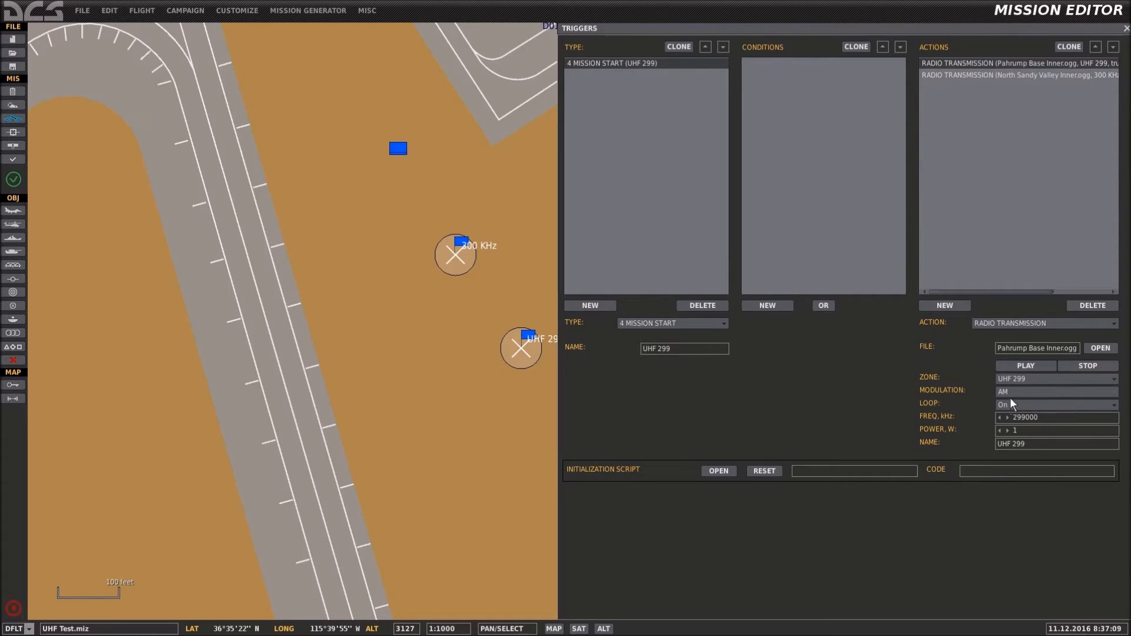
pyautogui.moveTo(1065, 402)
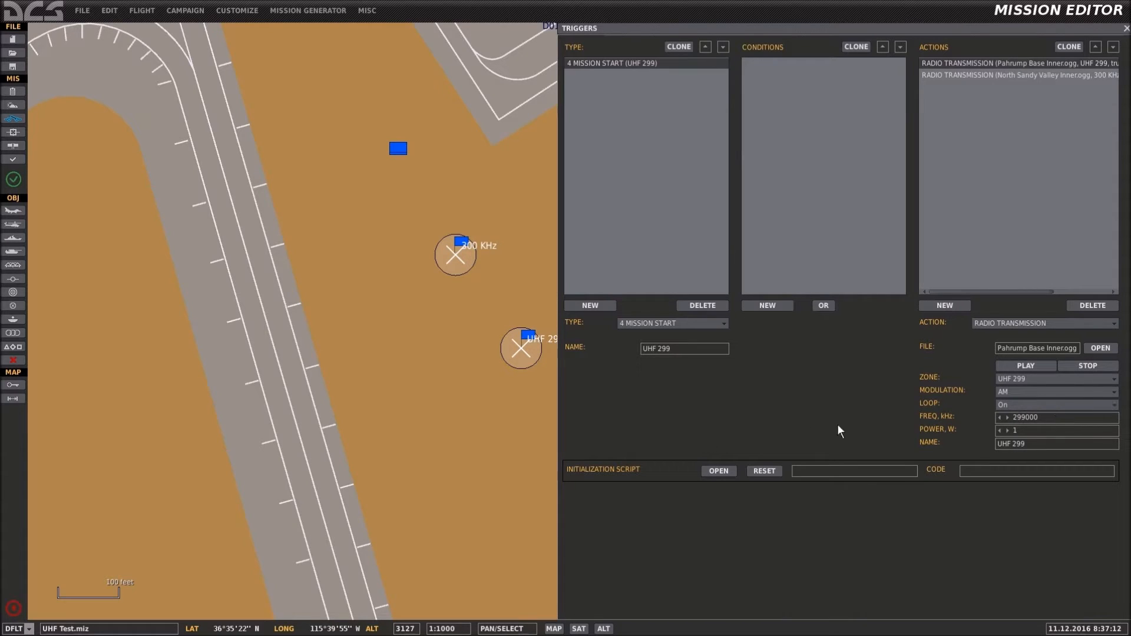
pyautogui.moveTo(966, 411)
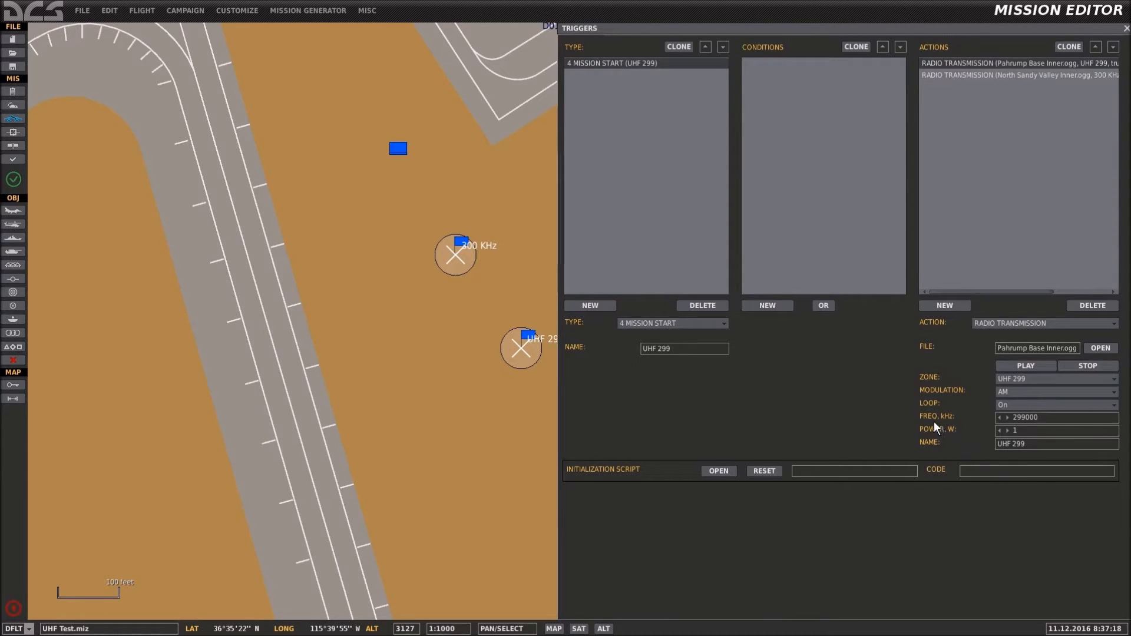
pyautogui.moveTo(953, 424)
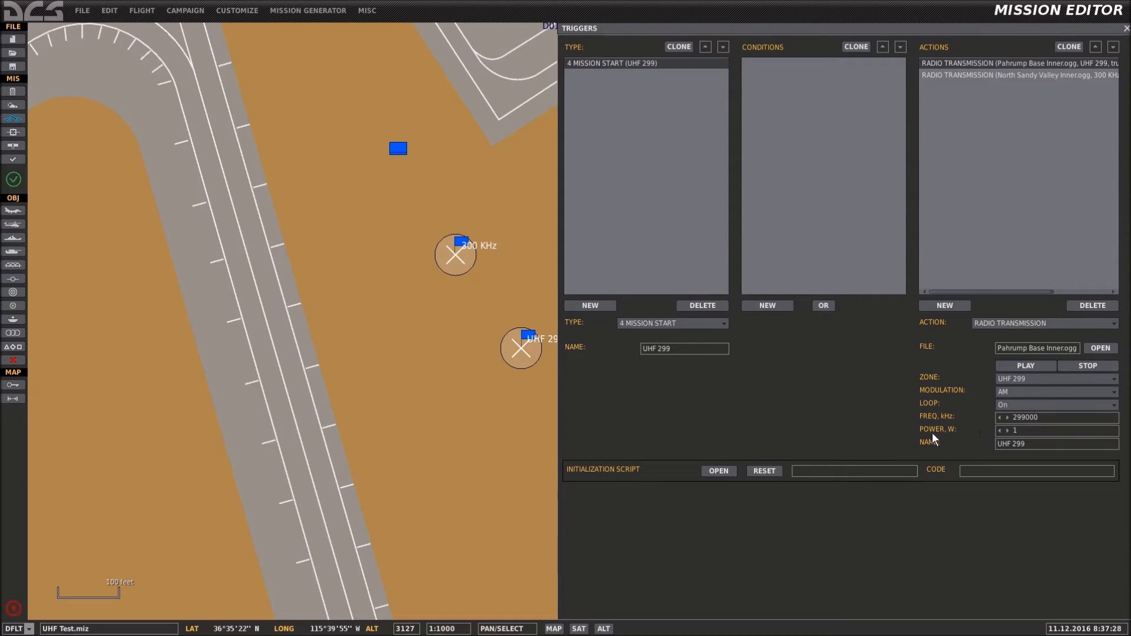
pyautogui.moveTo(944, 445)
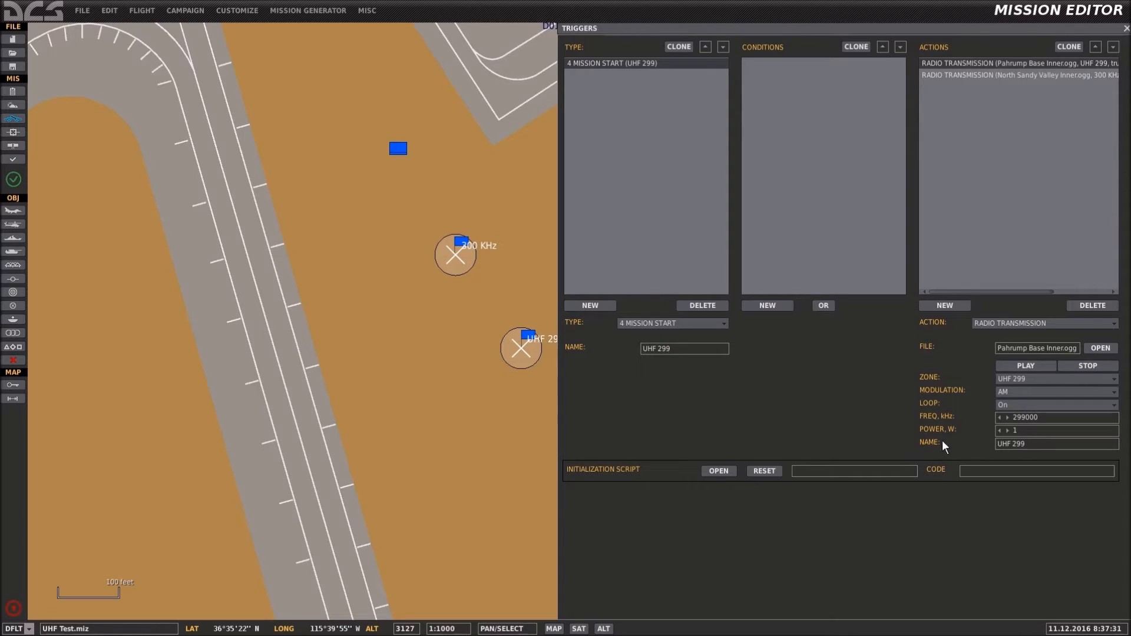
pyautogui.moveTo(1022, 439)
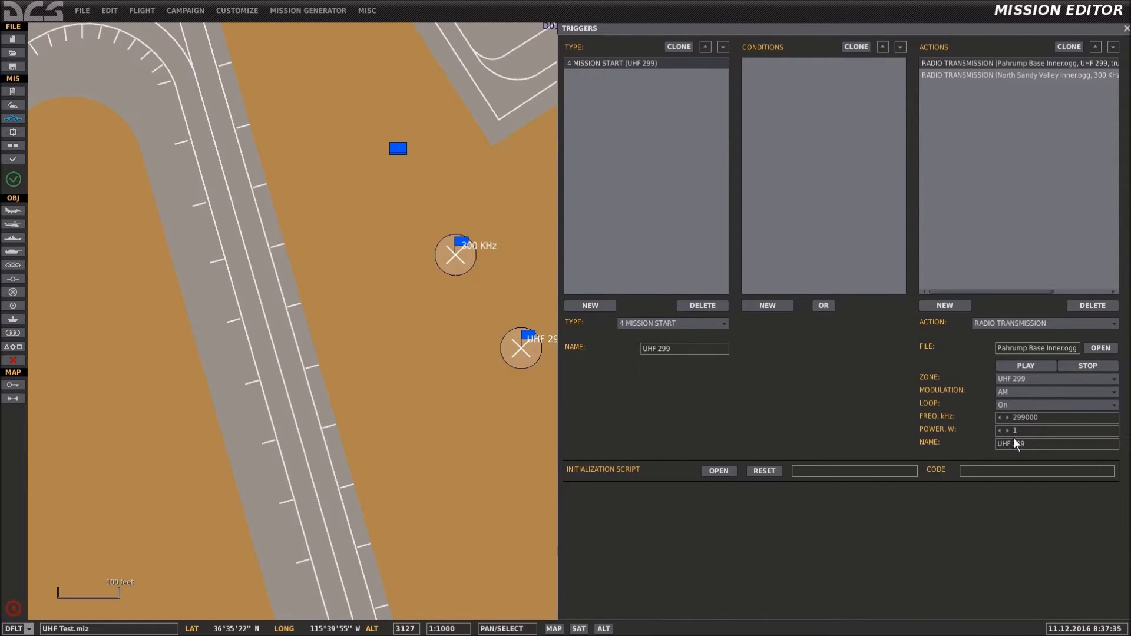
pyautogui.moveTo(921, 475)
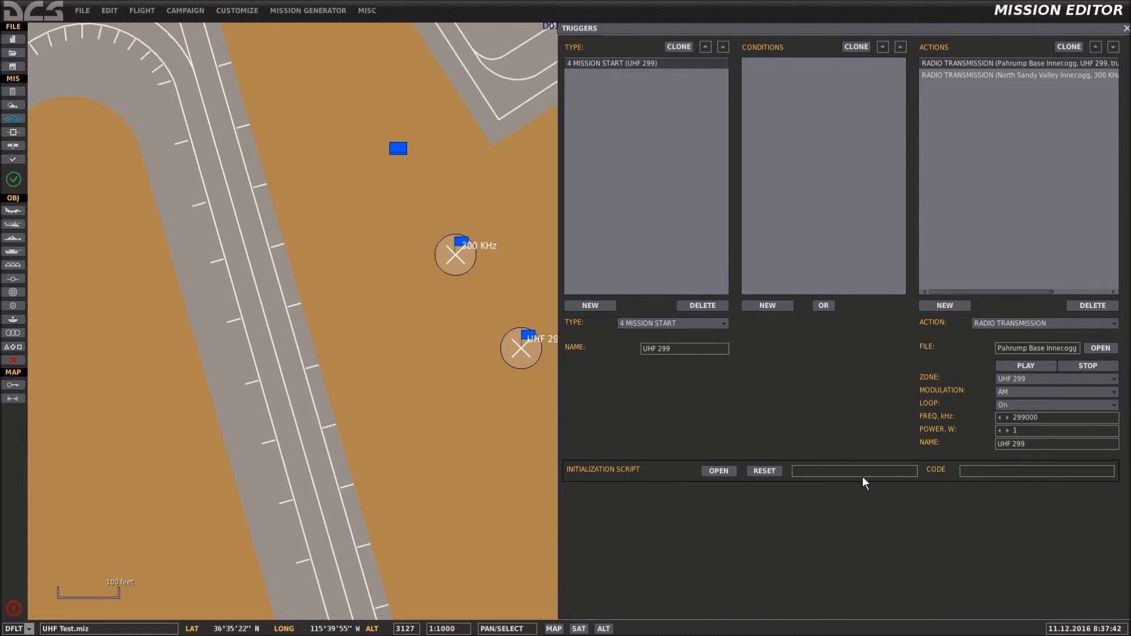
pyautogui.moveTo(1017, 435)
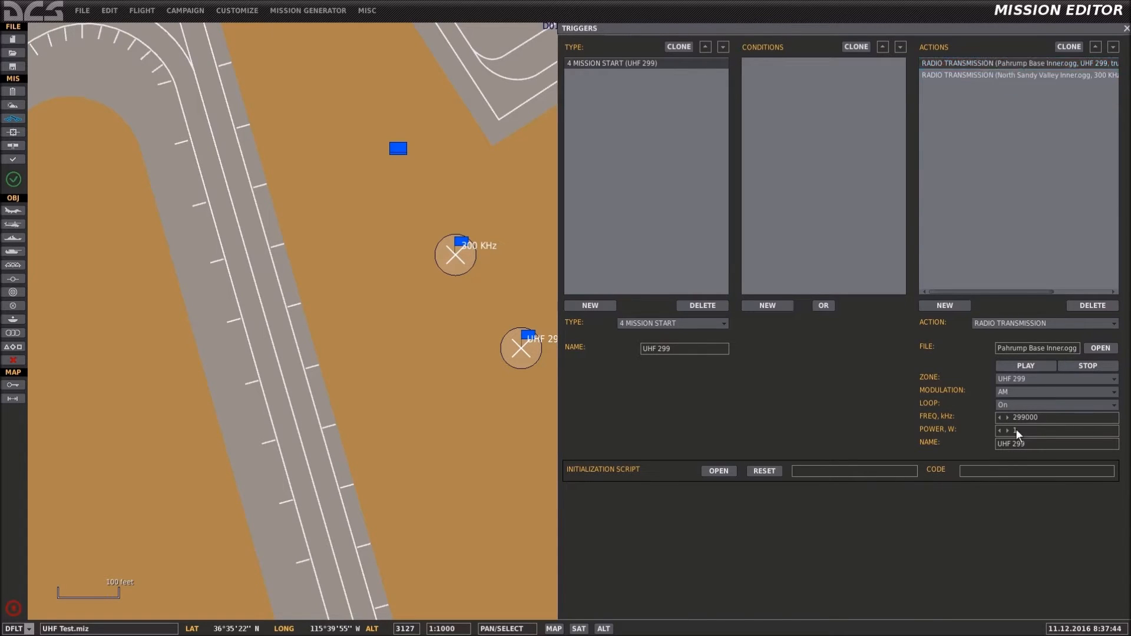
# Review the North Sandy Valley transmission (zone 300 KHz, AM, looping, 300 kHz, power 1) and close the Triggers window.
pyautogui.click(1018, 75)
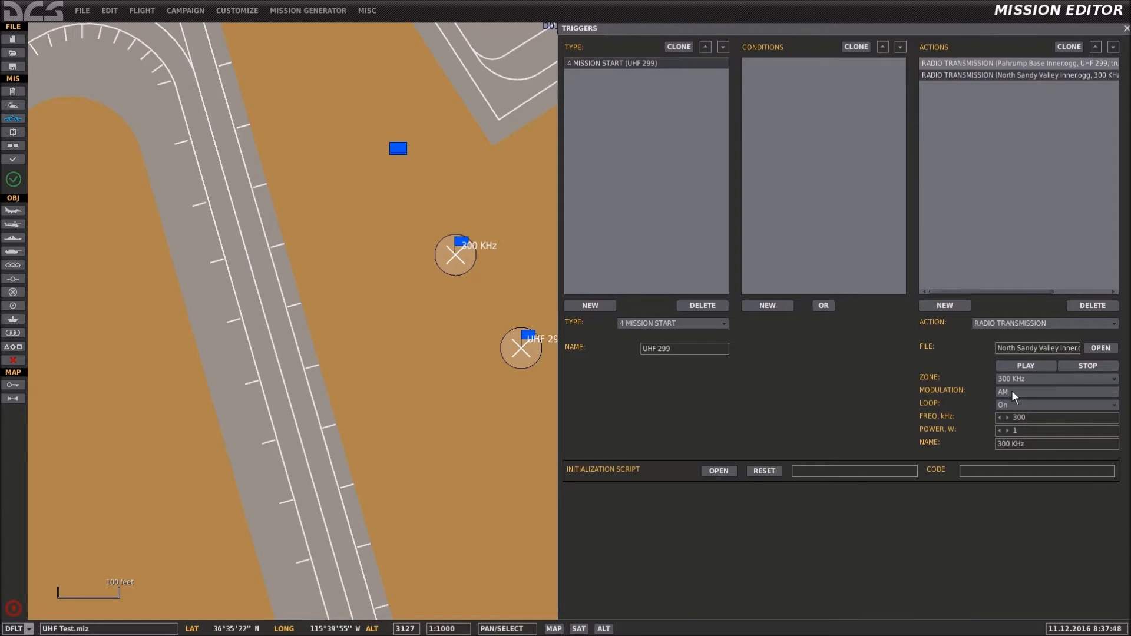
pyautogui.moveTo(483, 292)
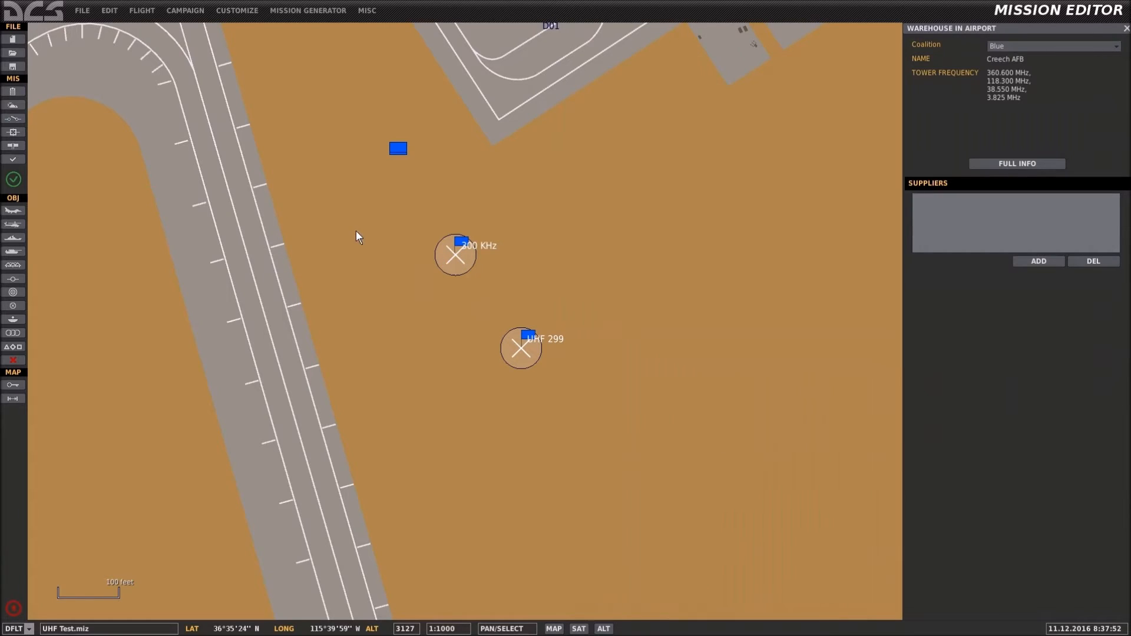
pyautogui.click(13, 119)
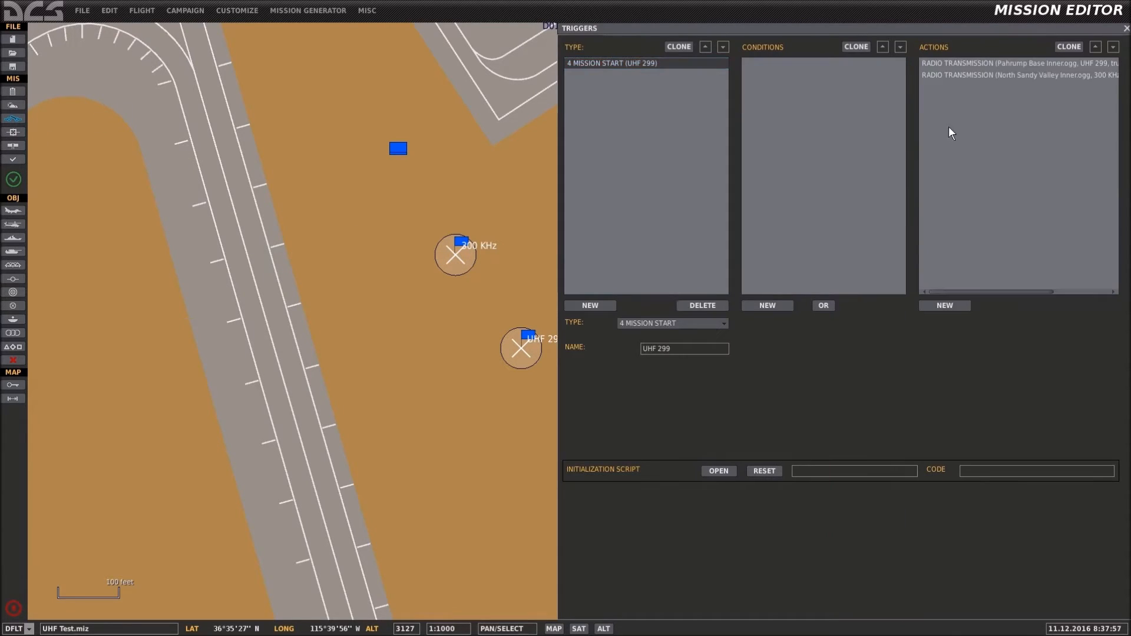
pyautogui.click(1017, 75)
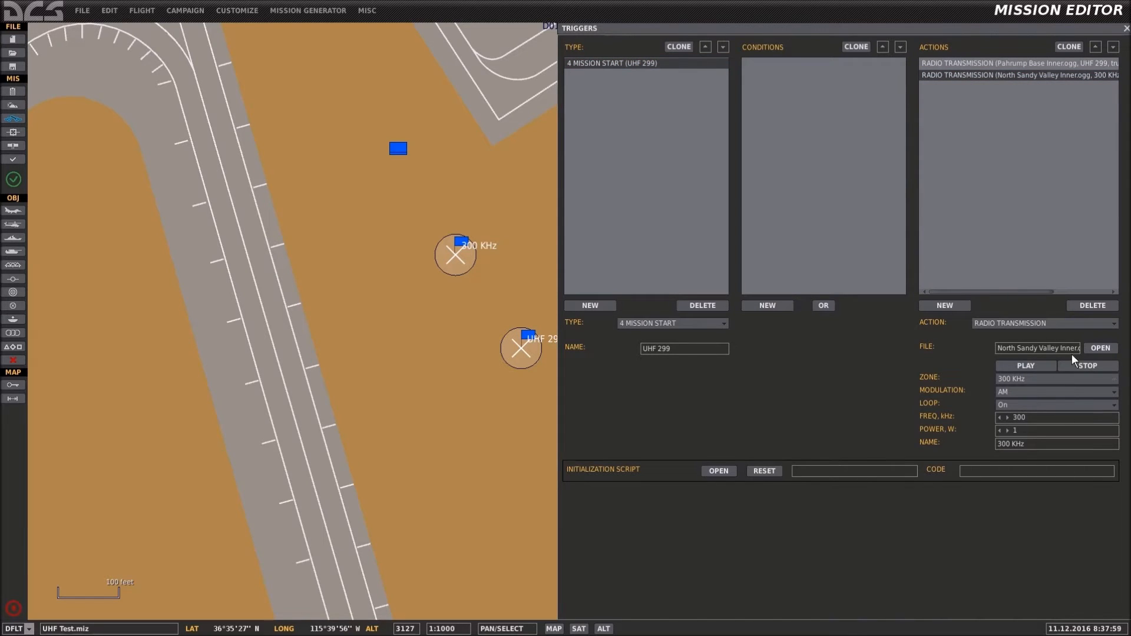
pyautogui.moveTo(991, 409)
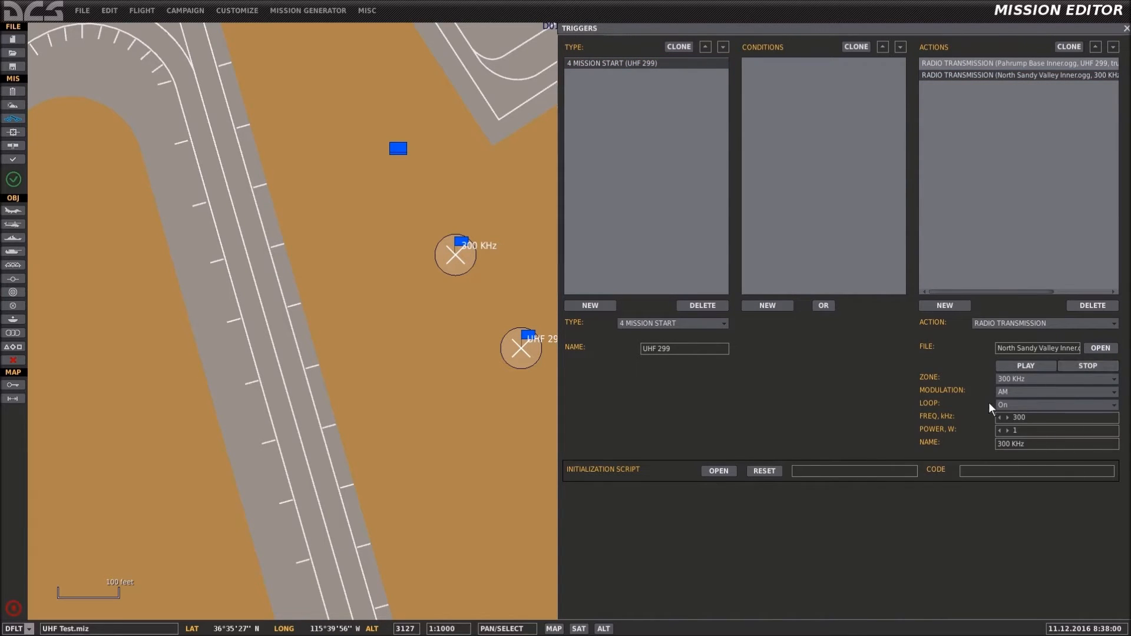
pyautogui.moveTo(1040, 399)
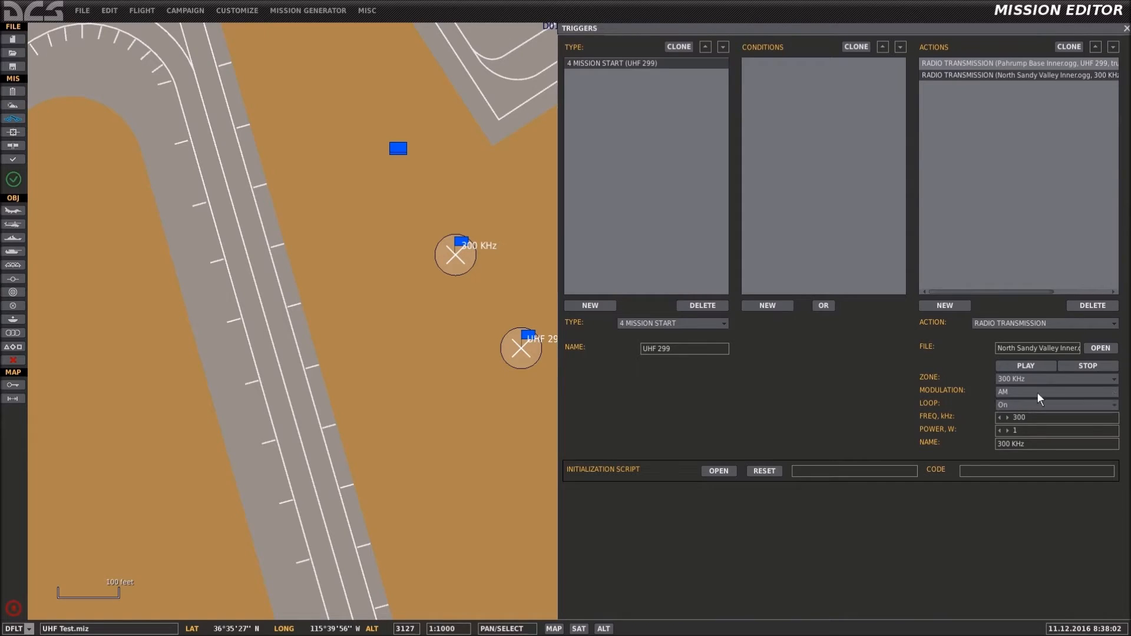
pyautogui.moveTo(969, 429)
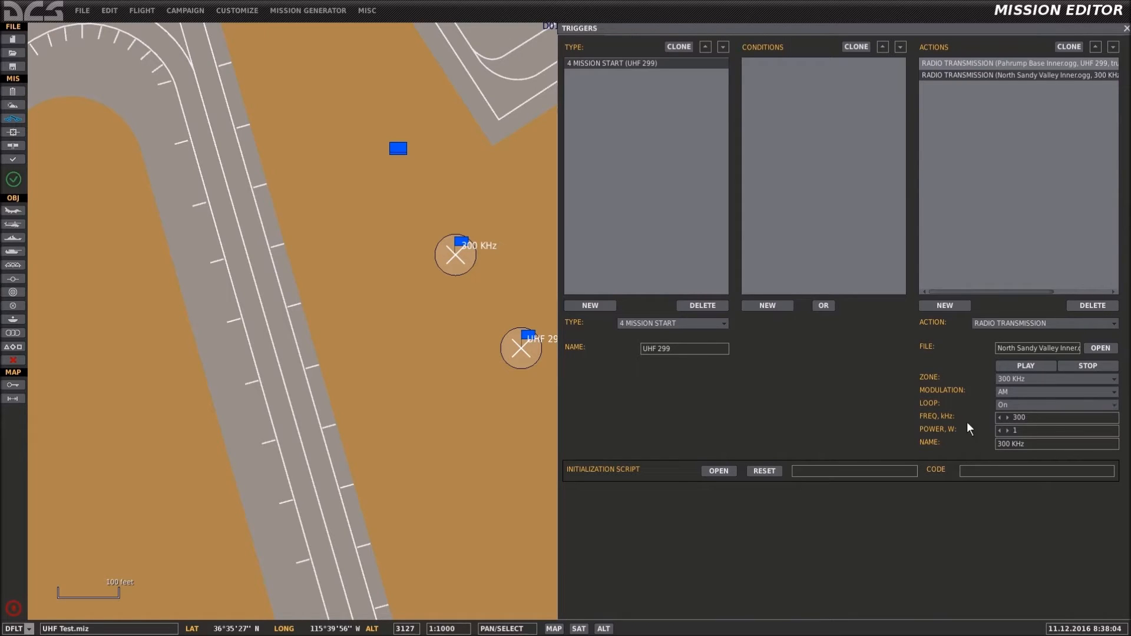
pyautogui.moveTo(967, 468)
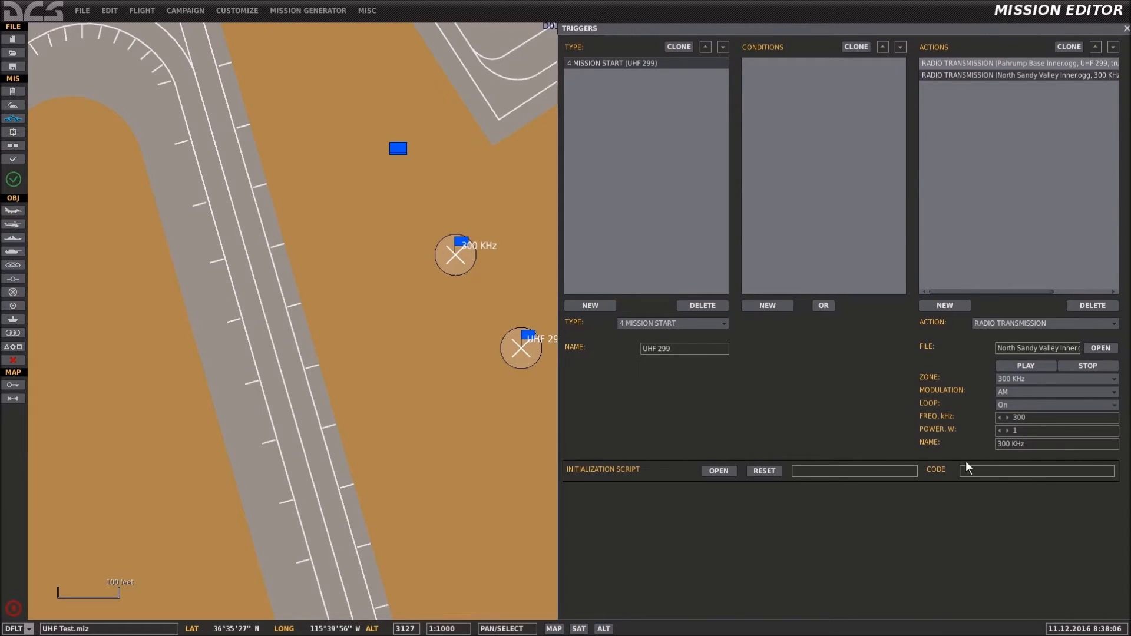
pyautogui.moveTo(1042, 462)
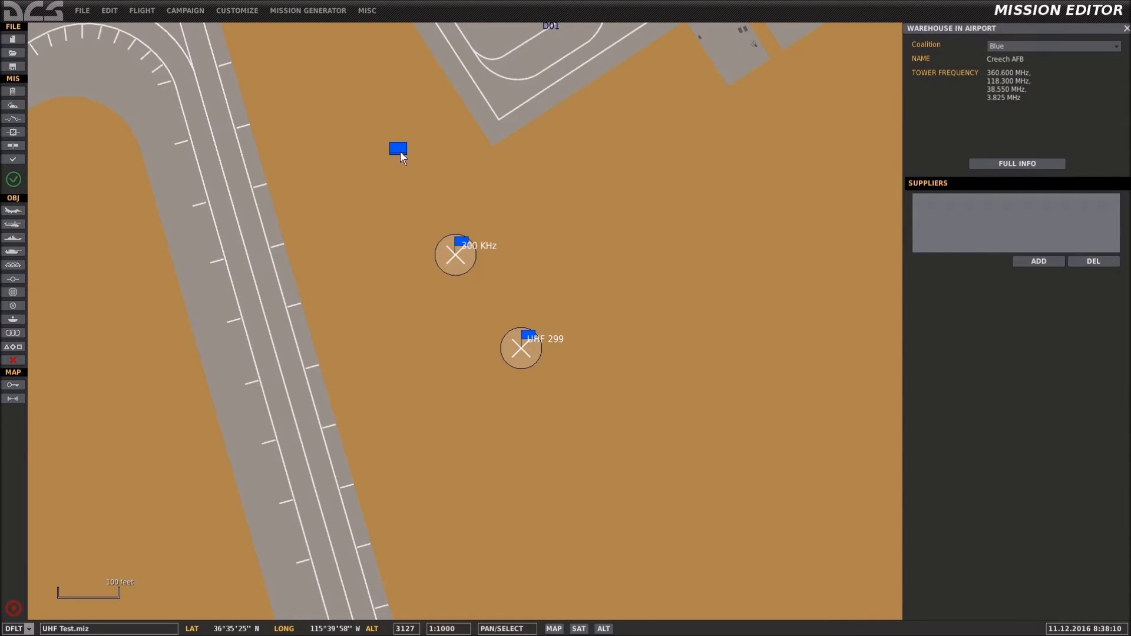
# Review the HMMWV's waypoint actions (1 MHz AM frequency, looping North Sandy Valley Outer message) and list the Flight options.
pyautogui.click(397, 149)
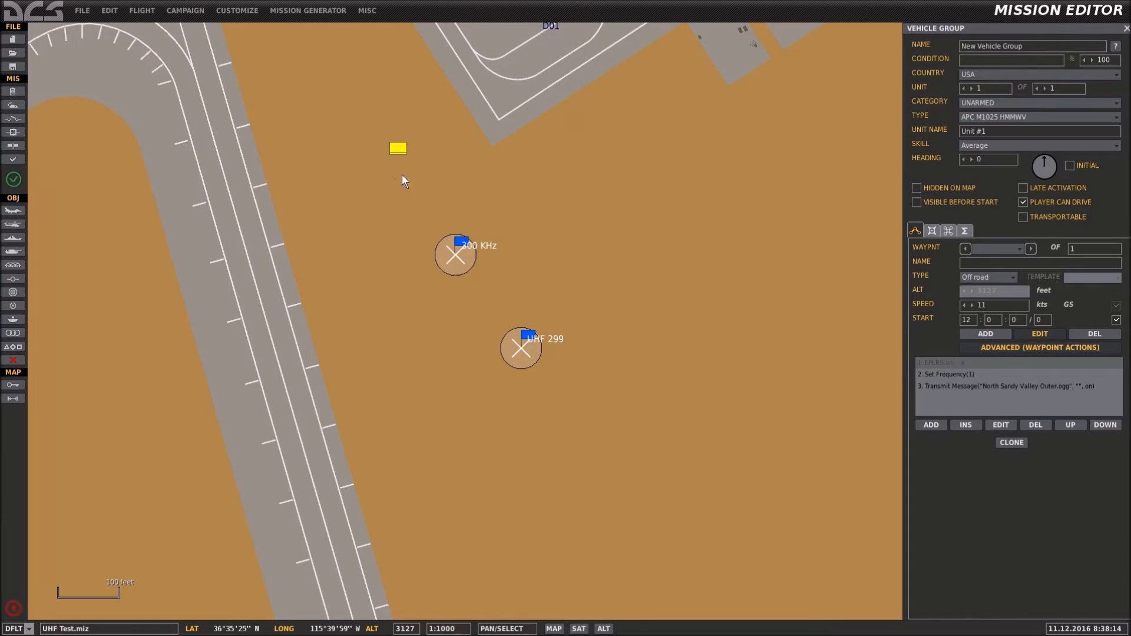
pyautogui.moveTo(894, 357)
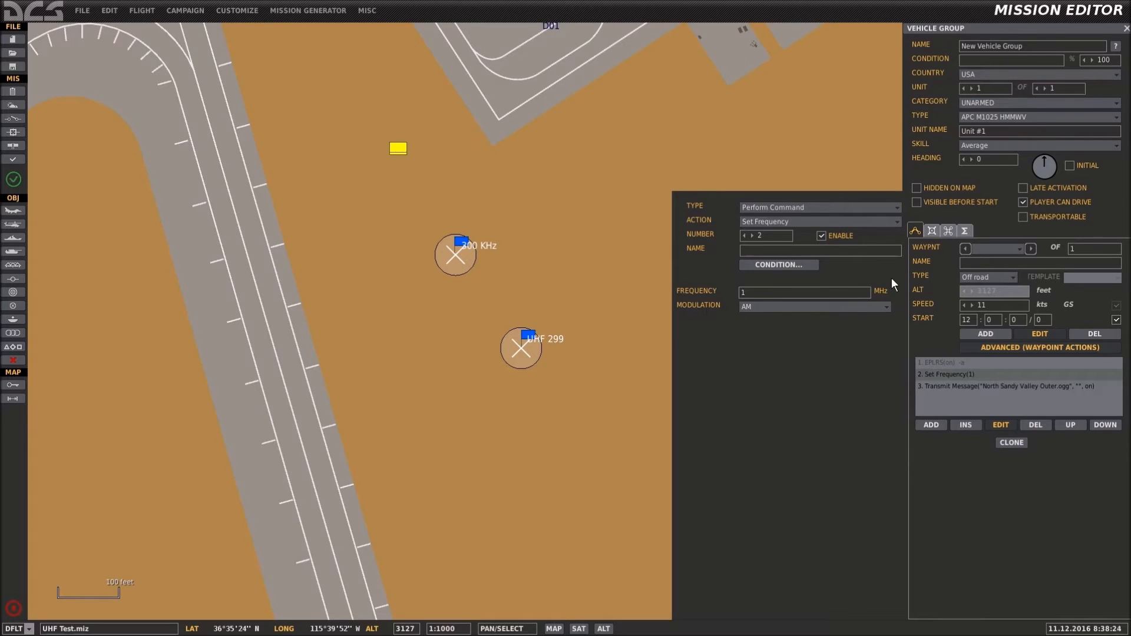
pyautogui.moveTo(737, 304)
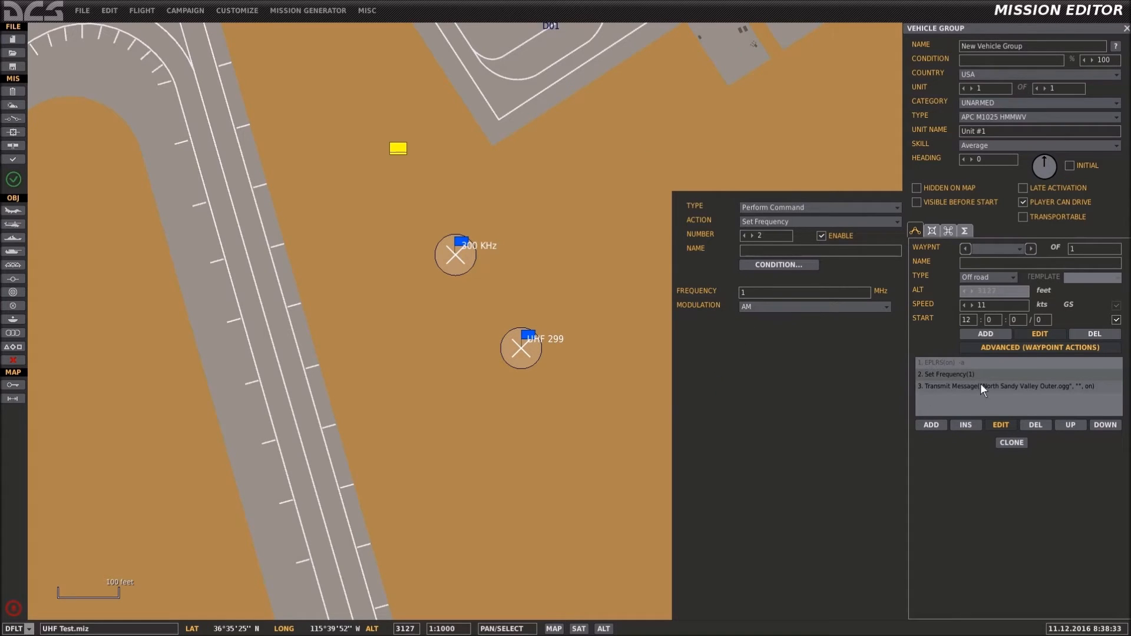
pyautogui.click(1003, 387)
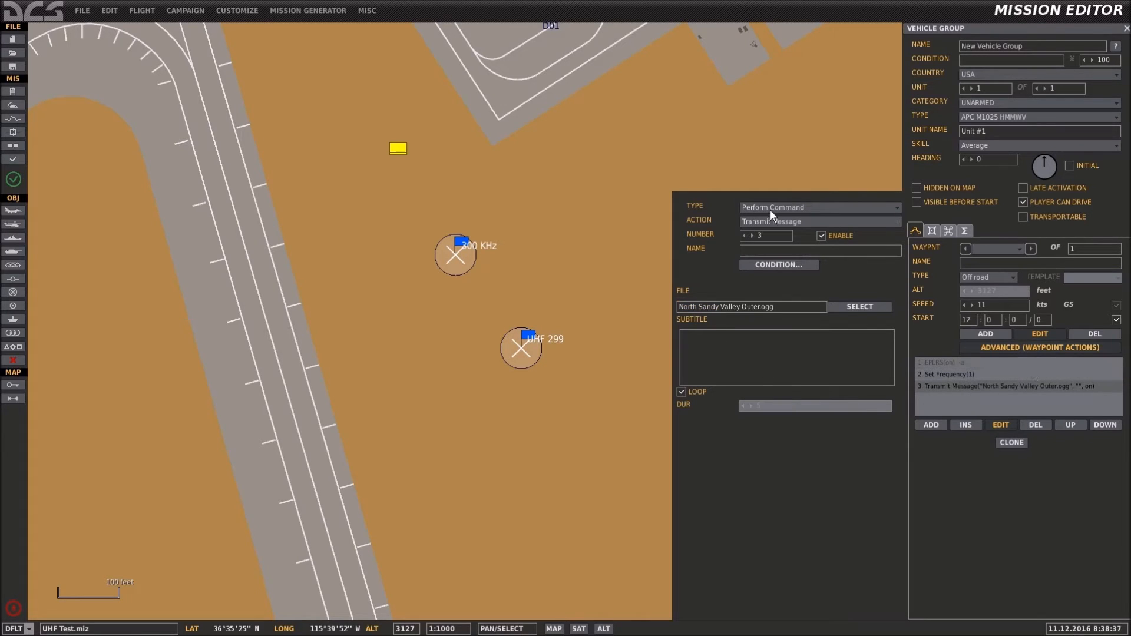
pyautogui.moveTo(704, 318)
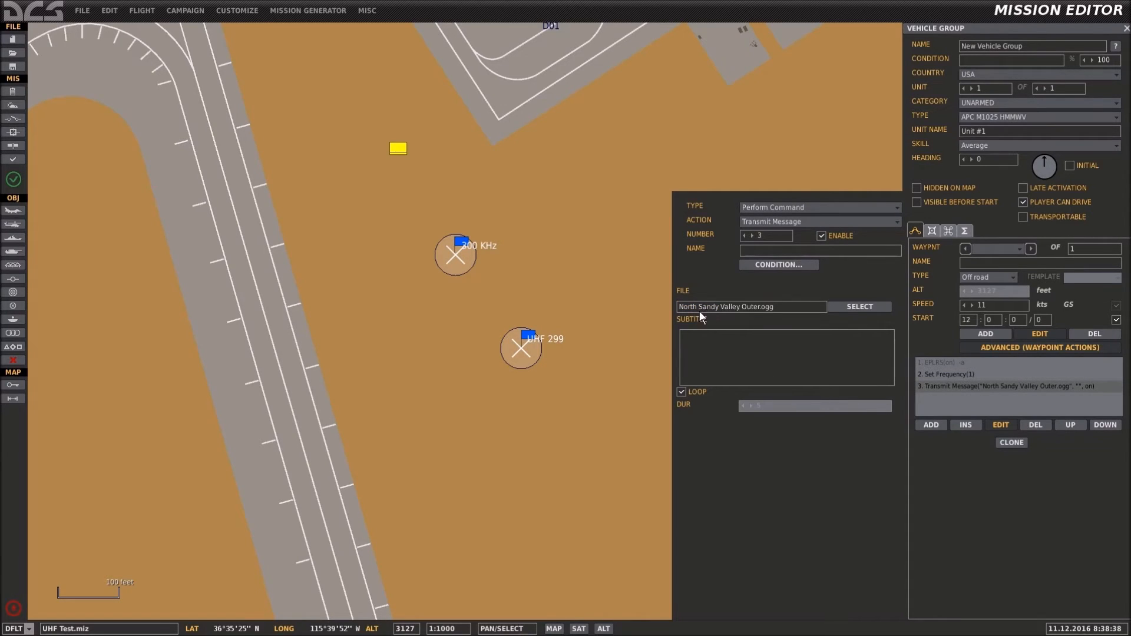
pyautogui.moveTo(724, 403)
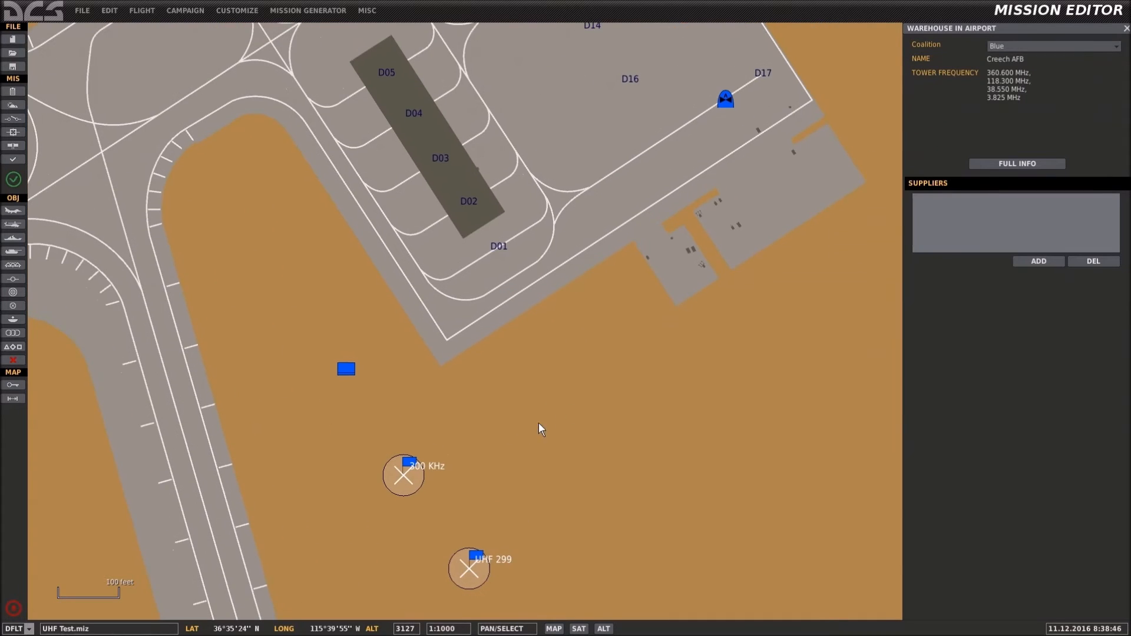
pyautogui.click(142, 10)
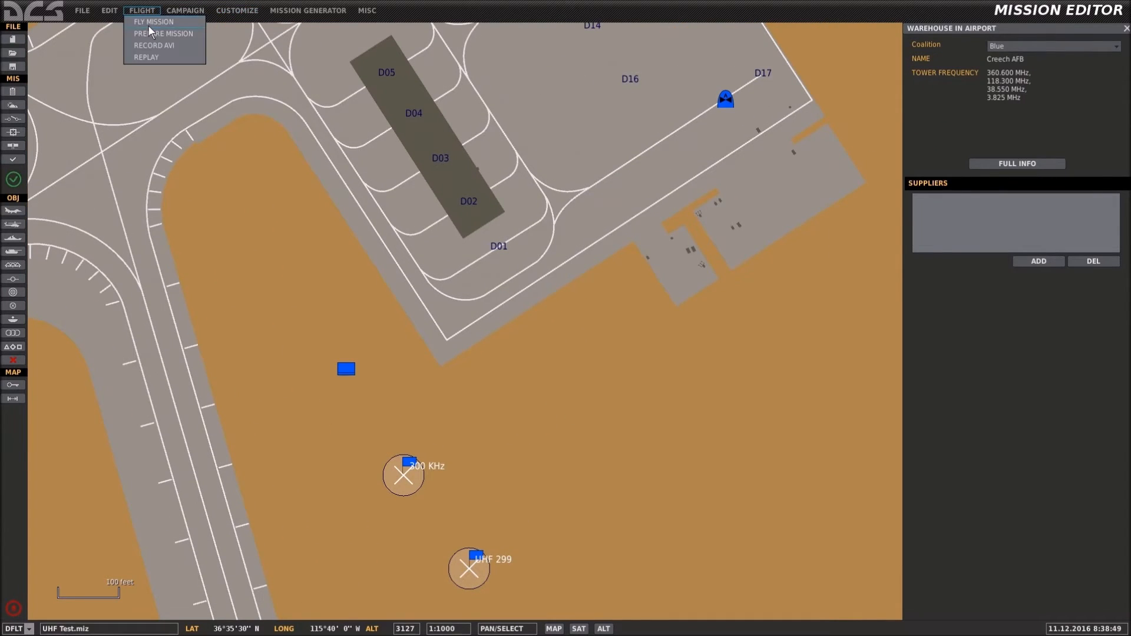
# Fly the mission and launch it from the UH-1H briefing screen.
pyautogui.click(154, 21)
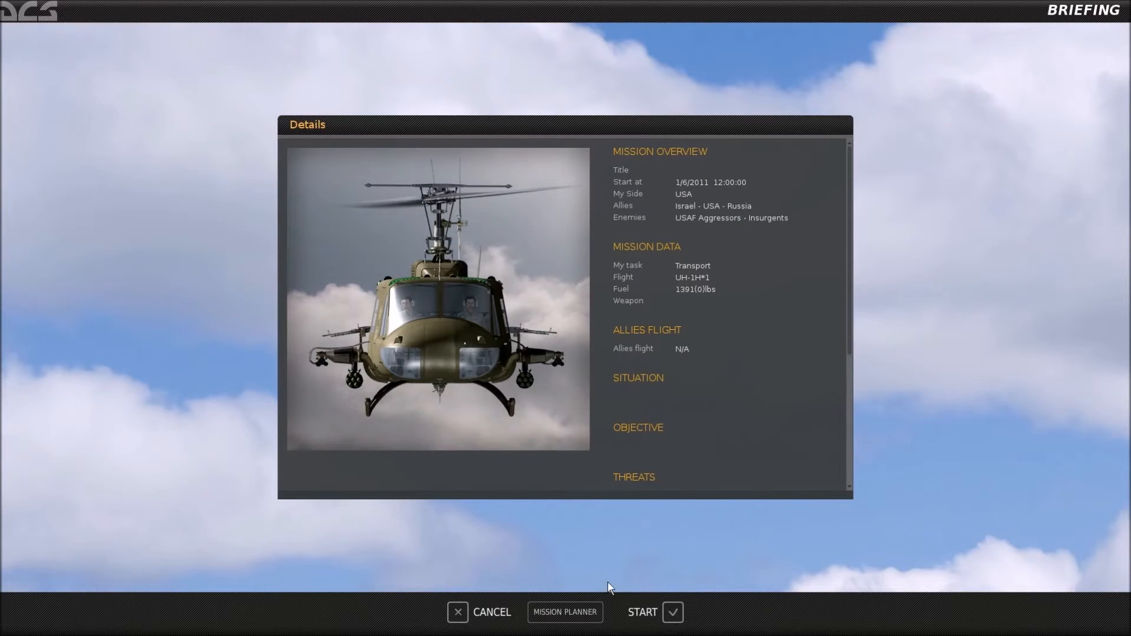
pyautogui.click(641, 611)
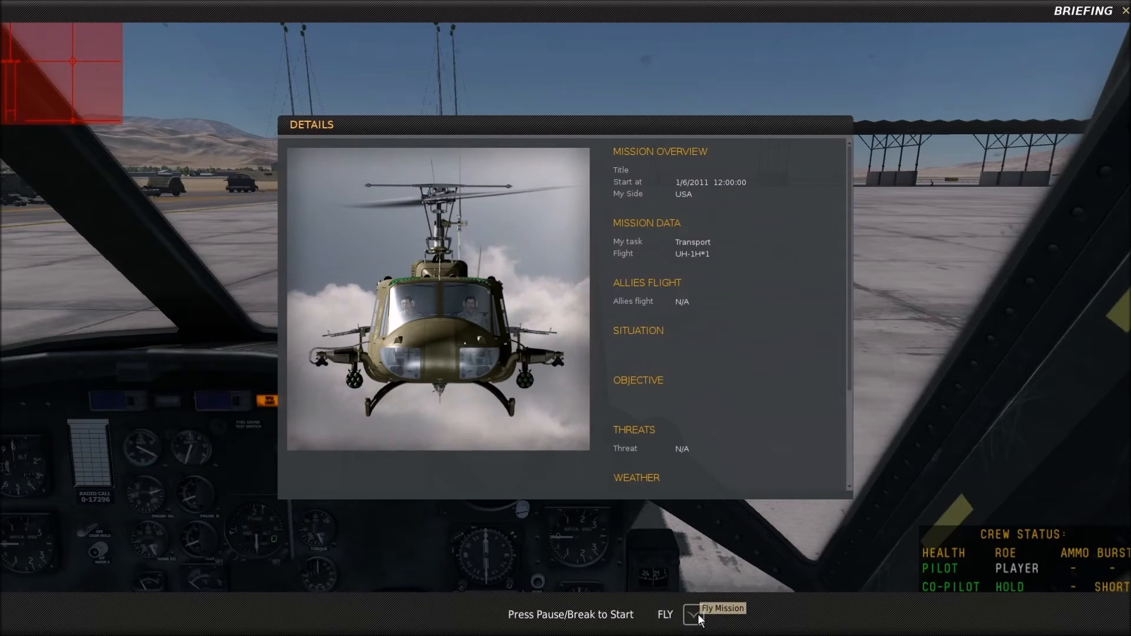
# Dismiss the briefing to take control in the Huey cockpit with the radio console in view.
pyautogui.click(721, 608)
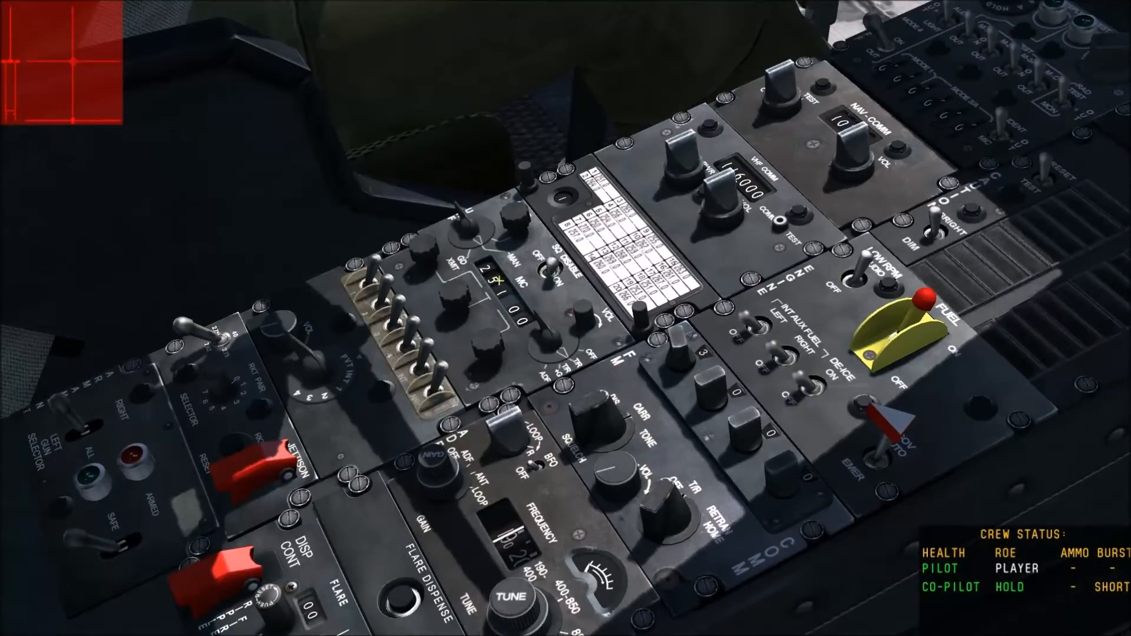
pyautogui.moveTo(424, 259)
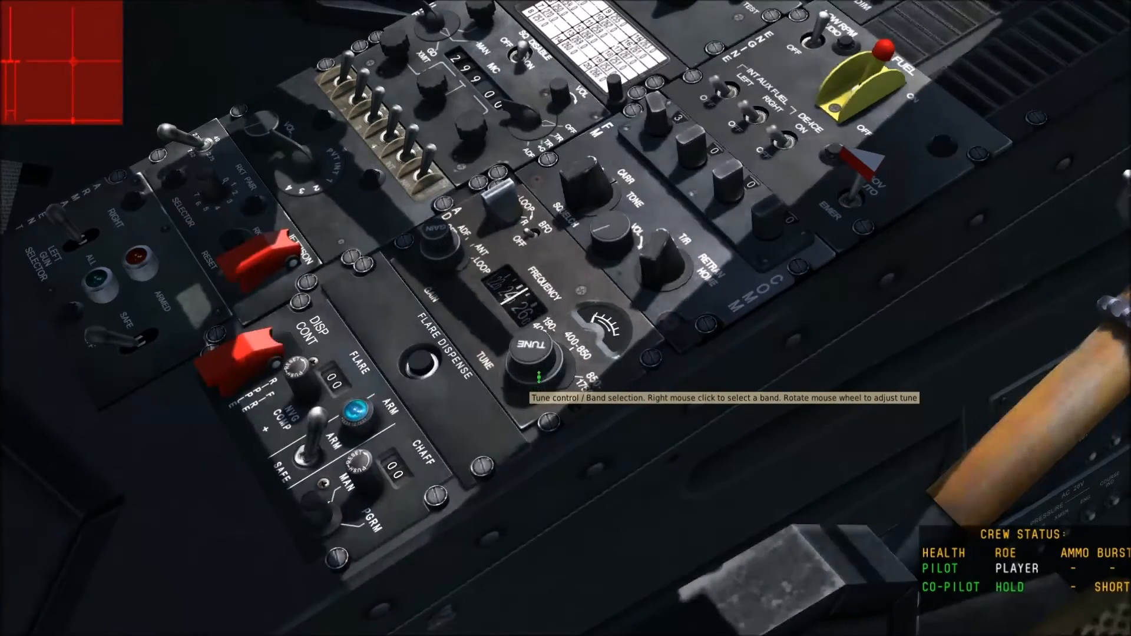
# Rotate the ADF TUNE knob to change the Huey's ADF receiver frequency.
pyautogui.scroll(-3)
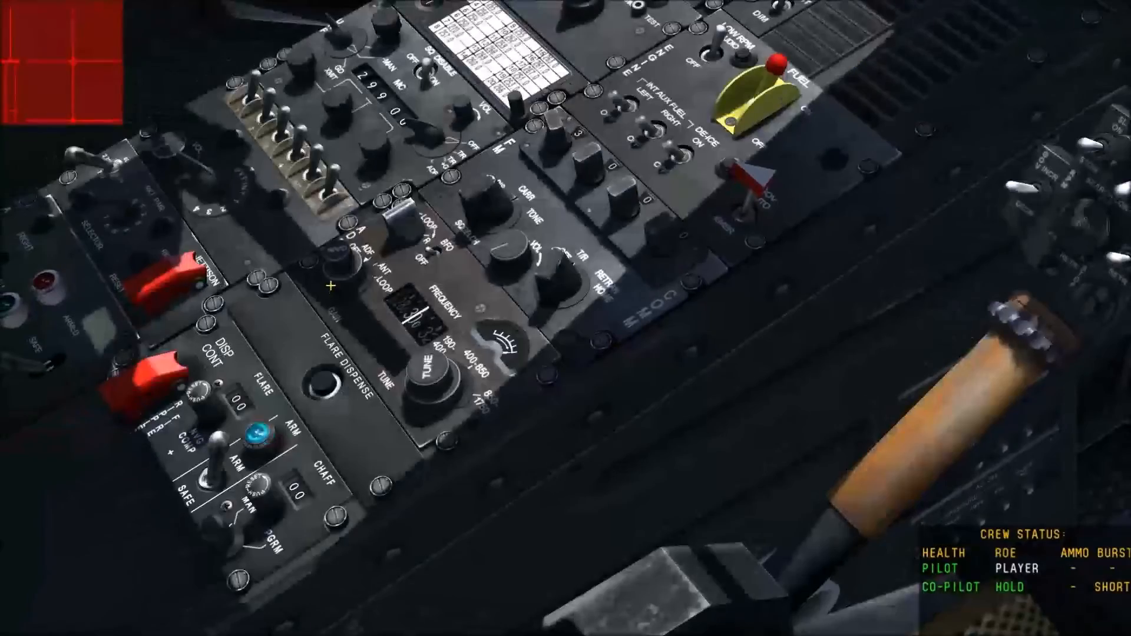
pyautogui.moveTo(429, 371)
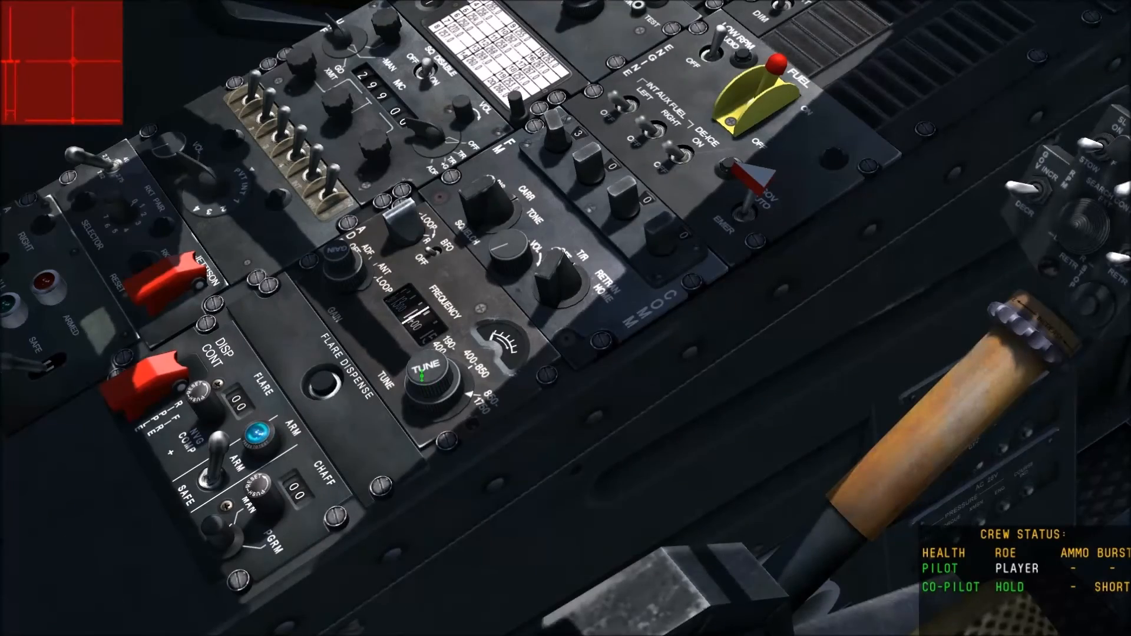
pyautogui.moveTo(426, 379)
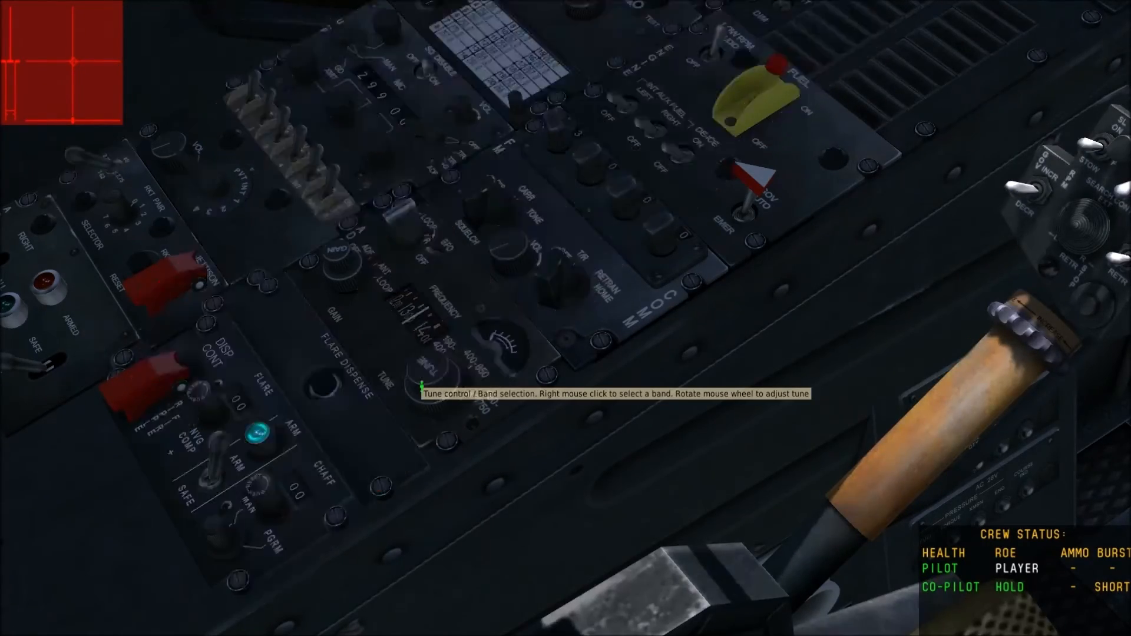